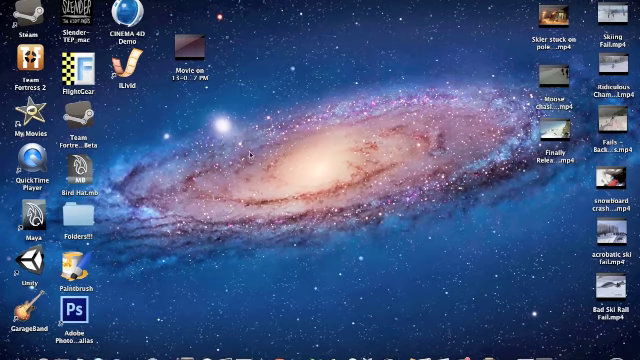
# Step: Open the desktop screen recording in QuickTime Player, play it, then pause
pyautogui.click(189, 50)
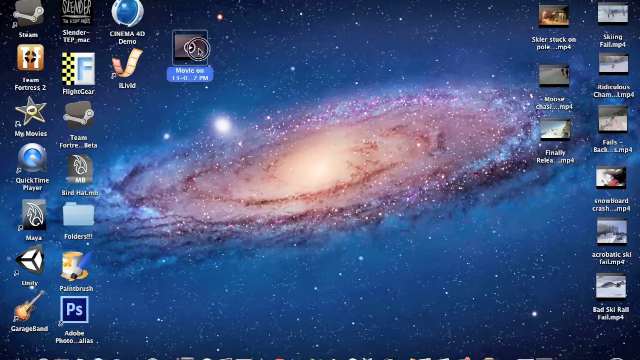
pyautogui.doubleClick(188, 48)
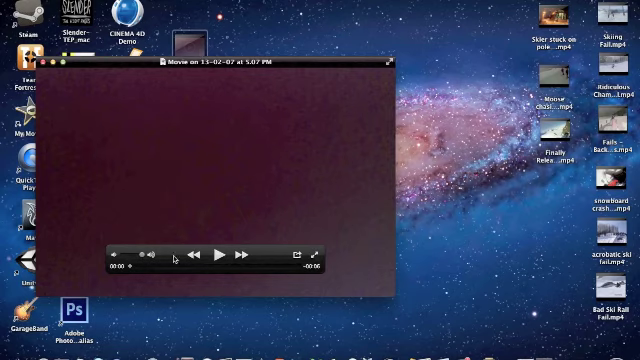
pyautogui.click(222, 256)
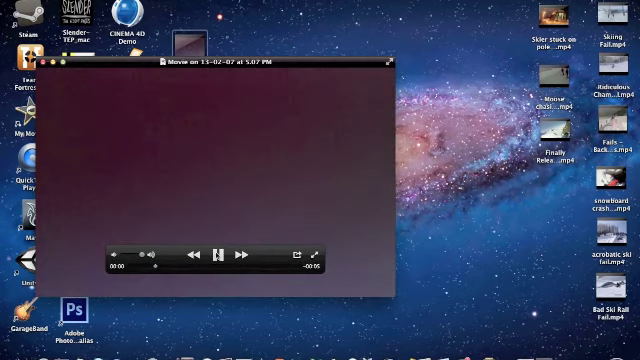
pyautogui.click(224, 257)
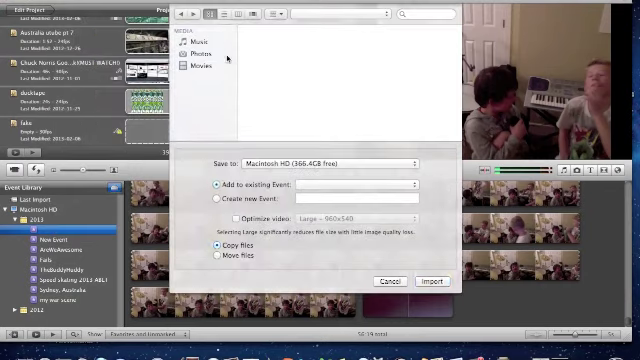
# Step: Locate the movie on the Desktop in iMovie's import dialog
pyautogui.click(199, 63)
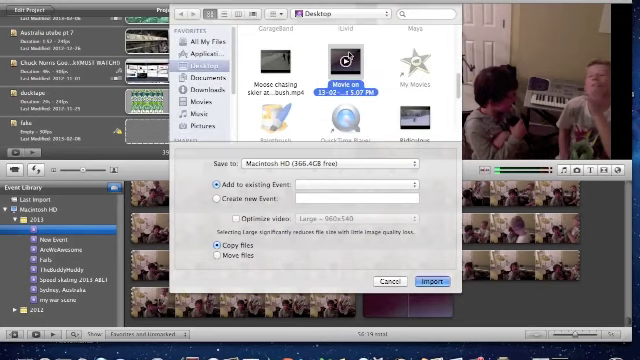
pyautogui.click(436, 280)
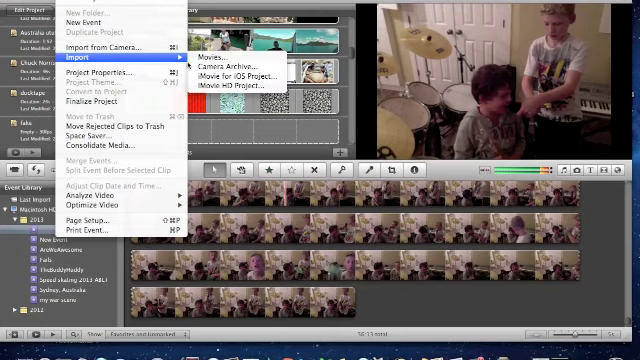
# Step: Import the desktop screen recording from the Desktop into the iMovie library
pyautogui.click(204, 56)
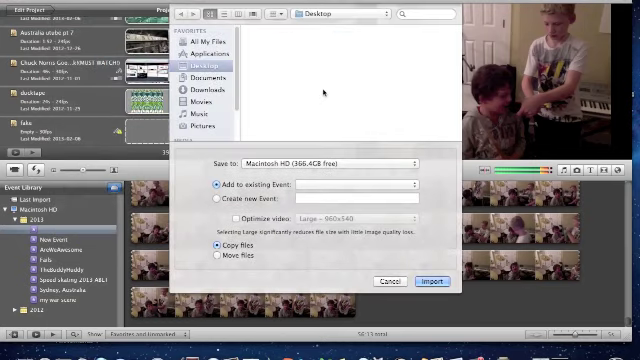
pyautogui.click(212, 60)
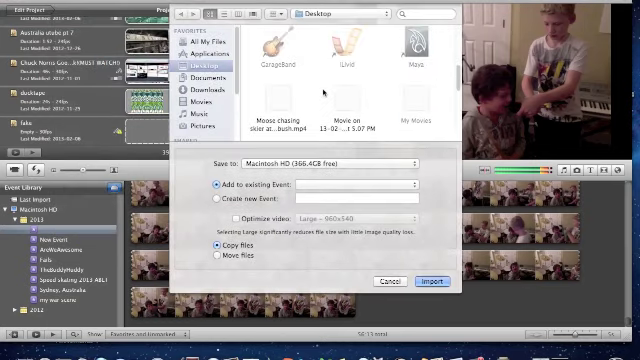
pyautogui.click(346, 90)
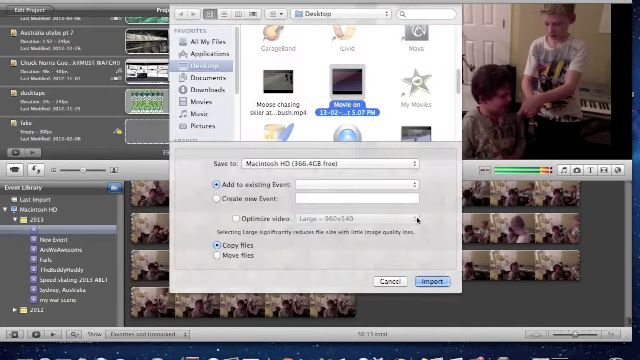
pyautogui.click(428, 281)
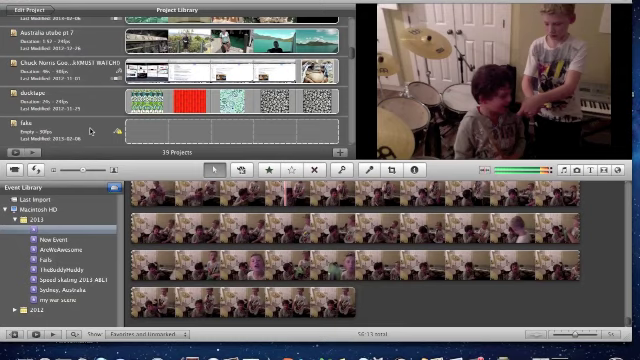
# Step: Open the project 'fake' from the Project Library for editing
pyautogui.click(50, 128)
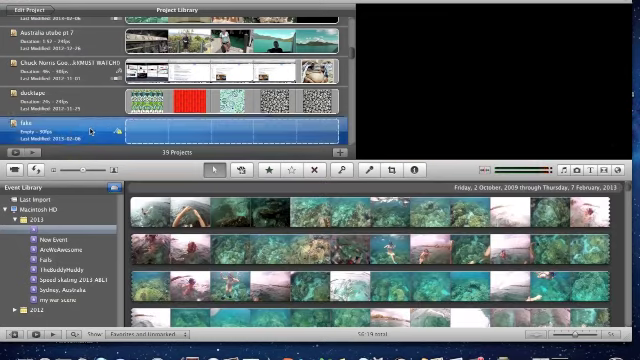
pyautogui.doubleClick(50, 125)
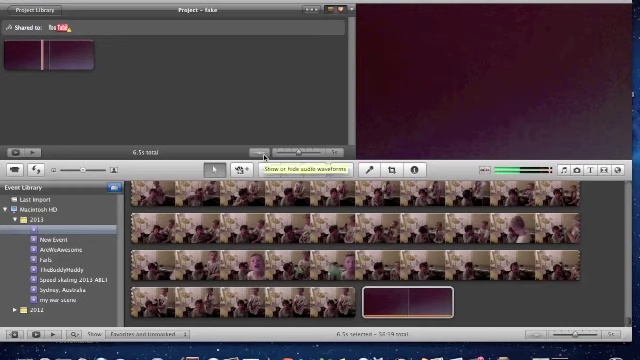
# Step: Turn on audio waveform display for the desktop clip in the 'fake' project
pyautogui.click(241, 169)
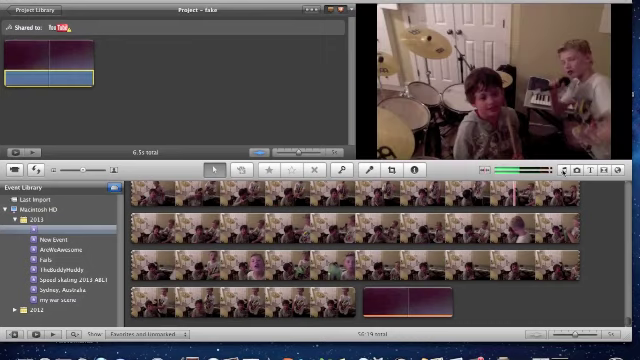
pyautogui.moveTo(568, 172)
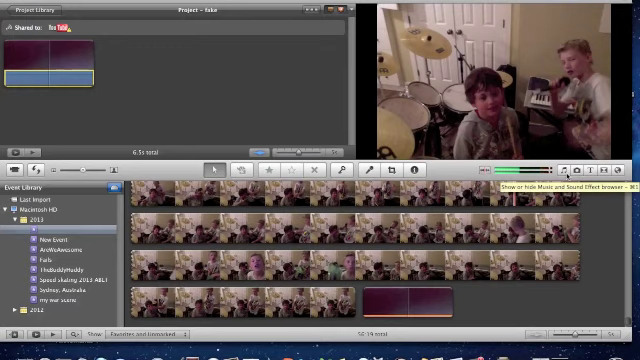
# Step: Browse iMovie and iLife Sound Effects, select Airplane Take Off, then show iTunes
pyautogui.click(565, 170)
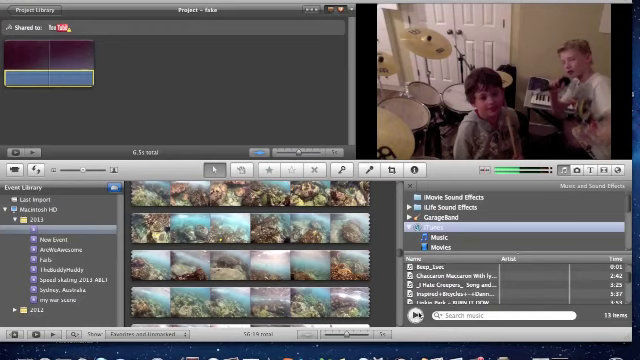
pyautogui.click(500, 277)
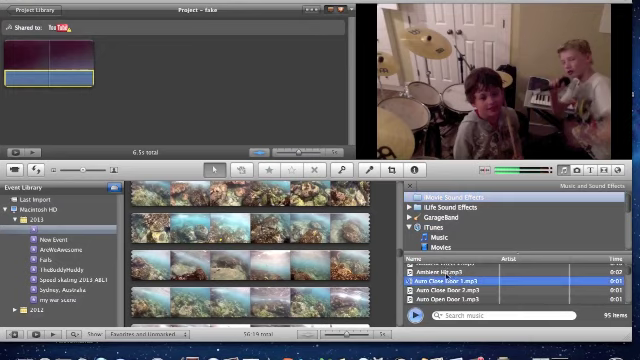
pyautogui.click(465, 199)
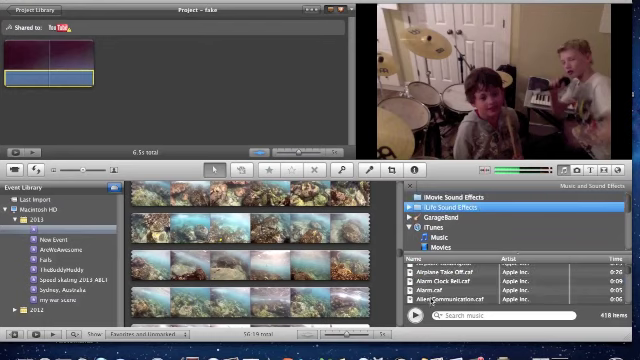
pyautogui.click(480, 286)
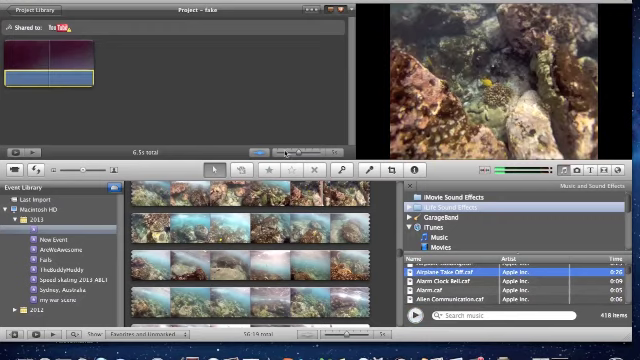
pyautogui.click(432, 231)
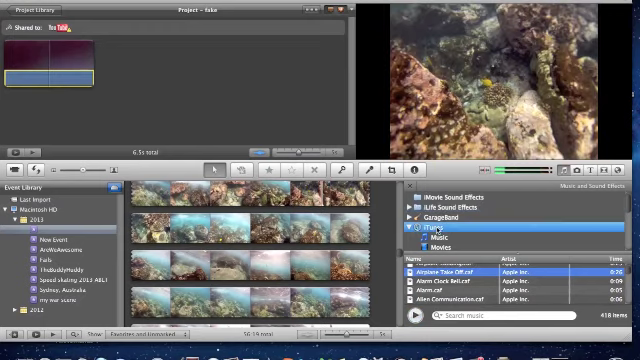